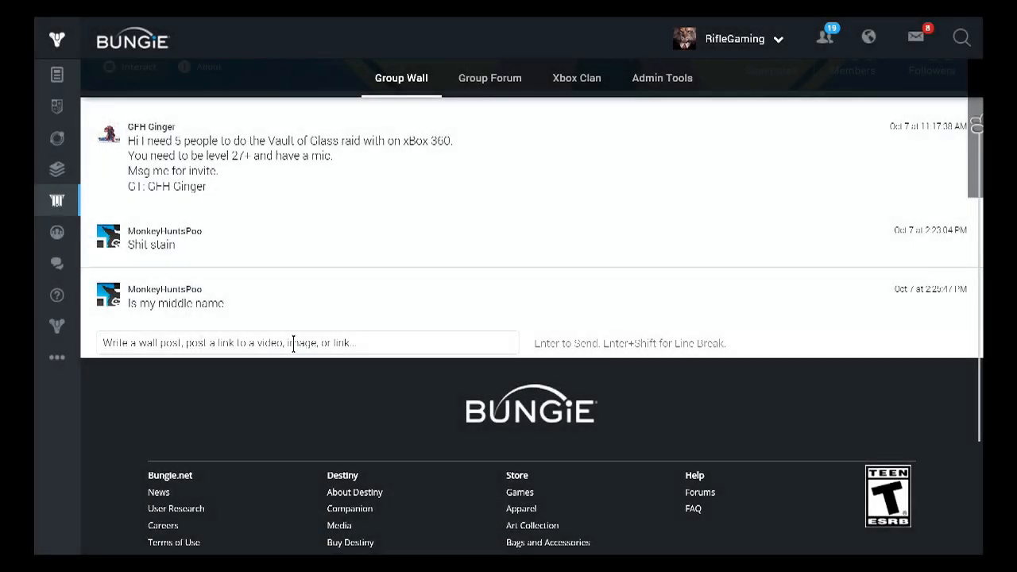
Leave the clan Group Wall and reach Profile Settings > About Me from the account menu
left_click(309, 344)
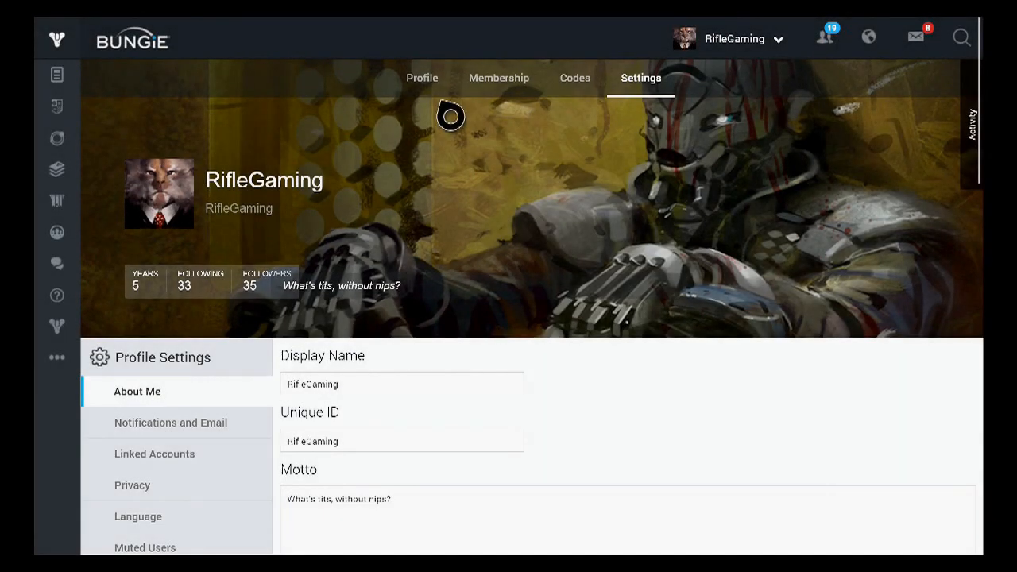
mouse_move(782, 102)
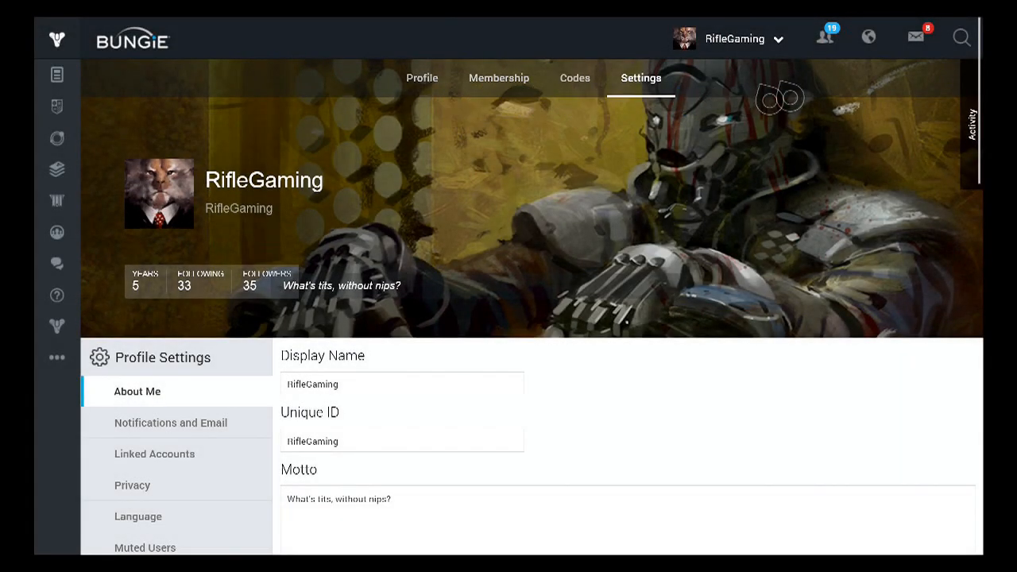
left_click(963, 39)
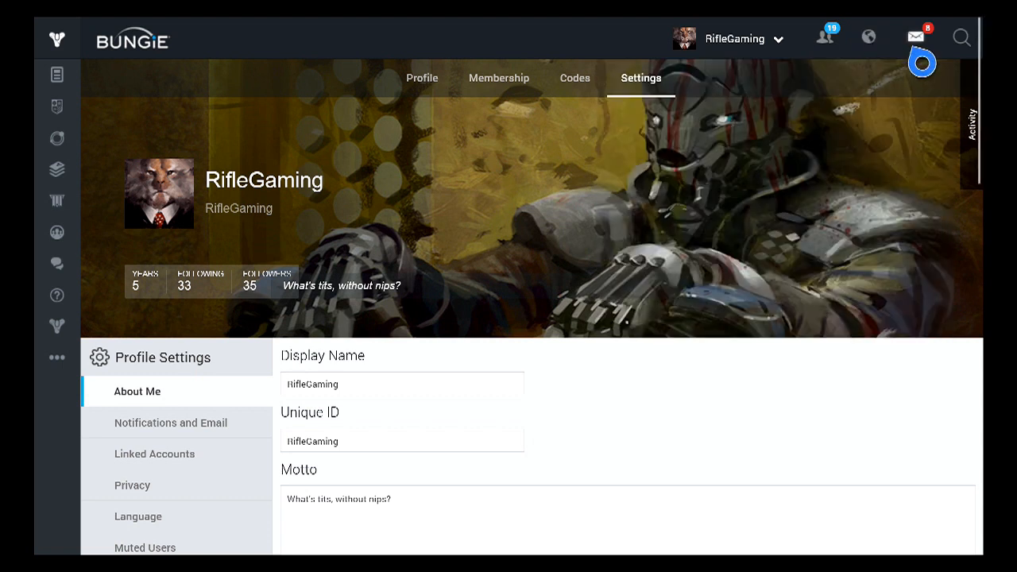
Read through The Fooligans message conversation before searching the site for 'the fooliga'
left_click(919, 36)
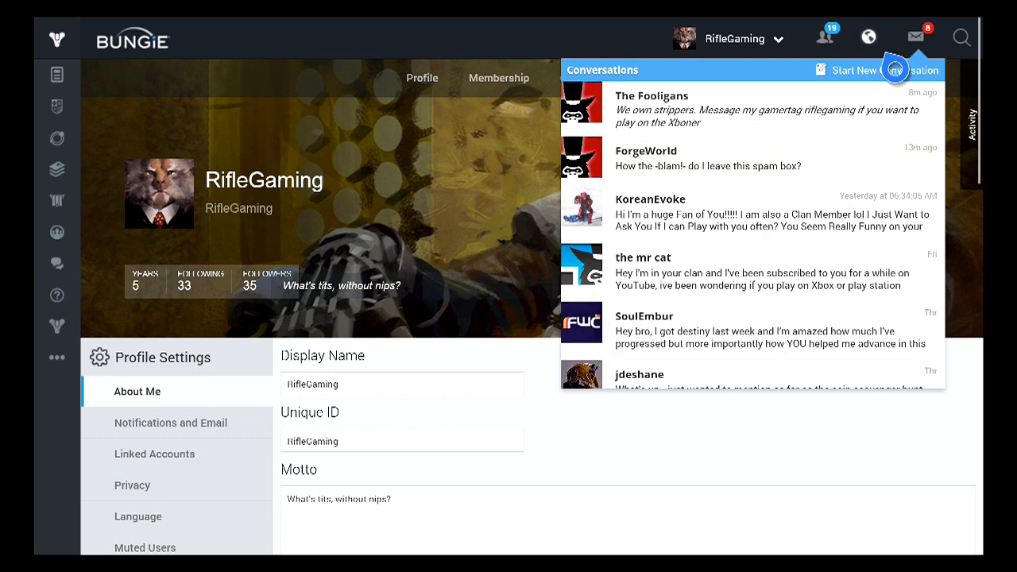
mouse_move(772, 108)
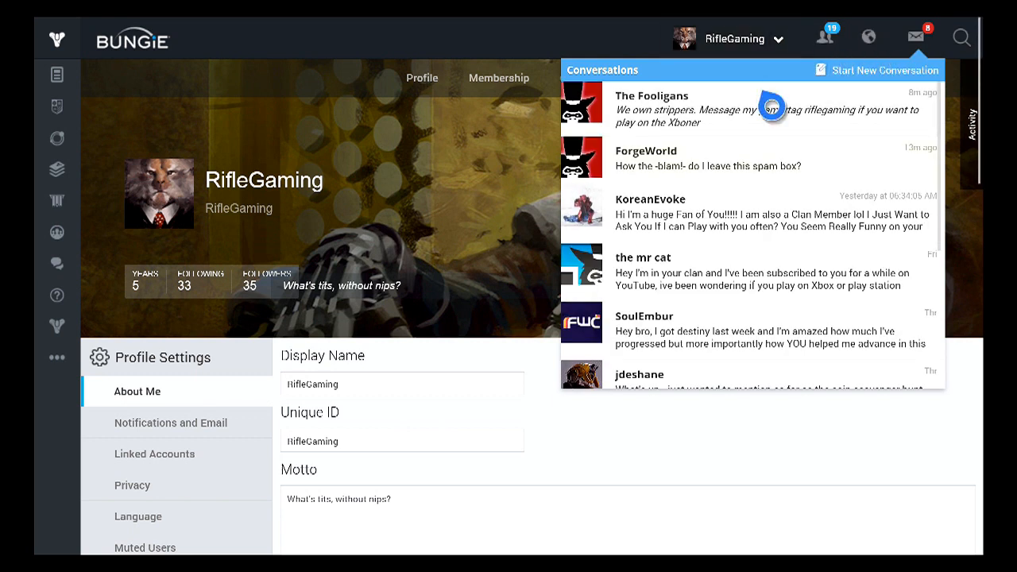
mouse_move(764, 140)
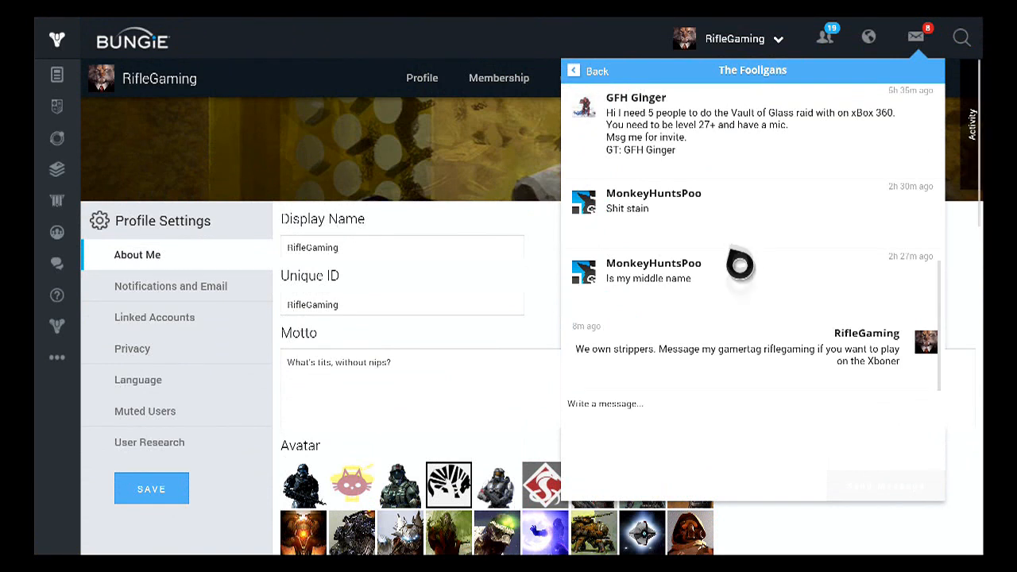
mouse_move(952, 374)
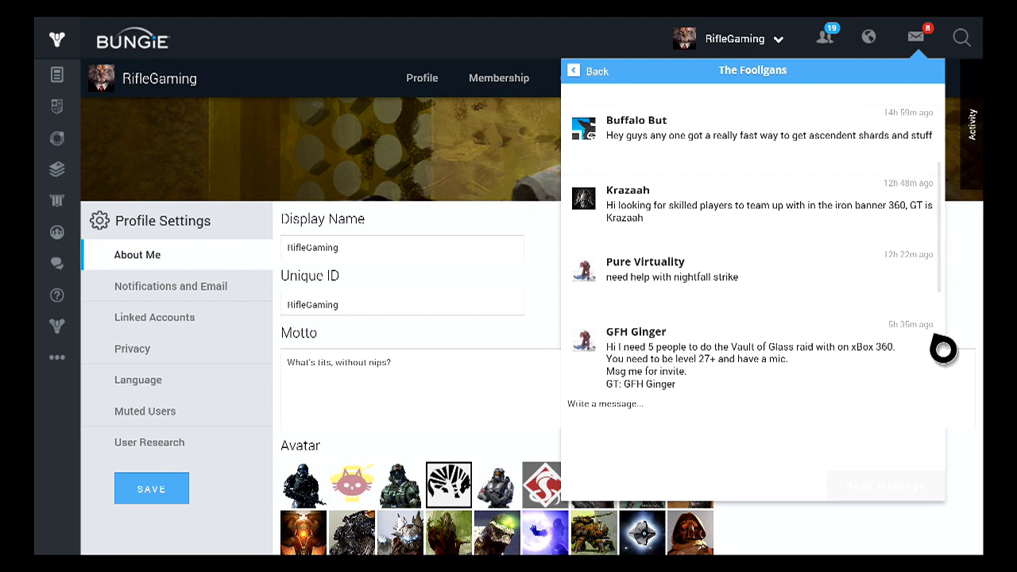
scroll("up", 3)
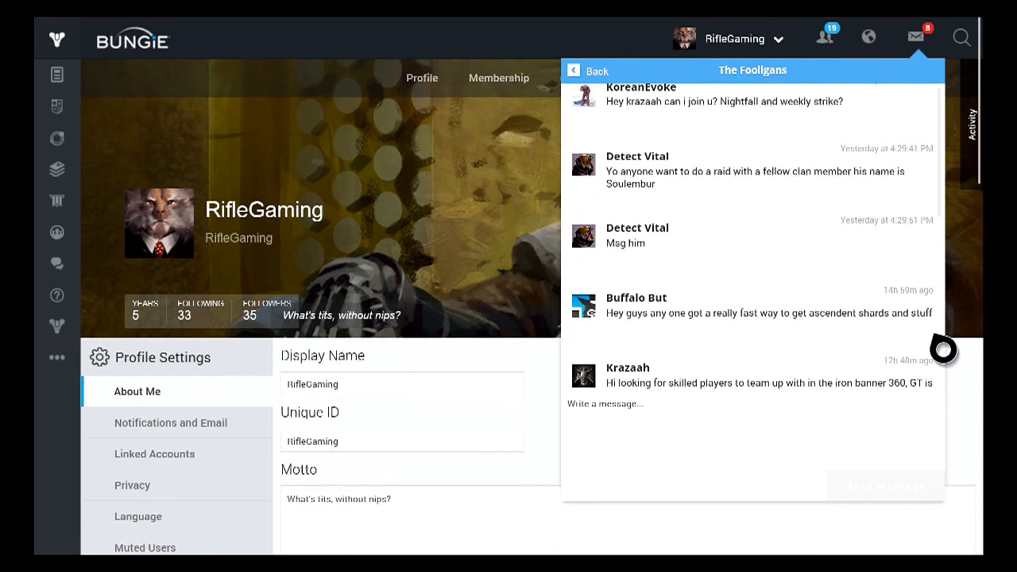
scroll("down", 3)
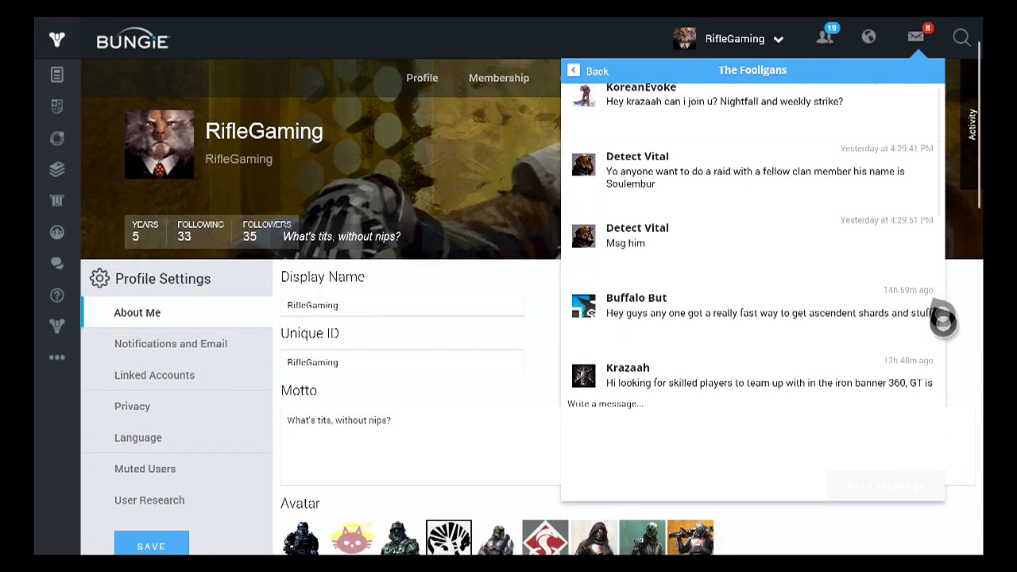
scroll("down", 3)
type("the fooliga")
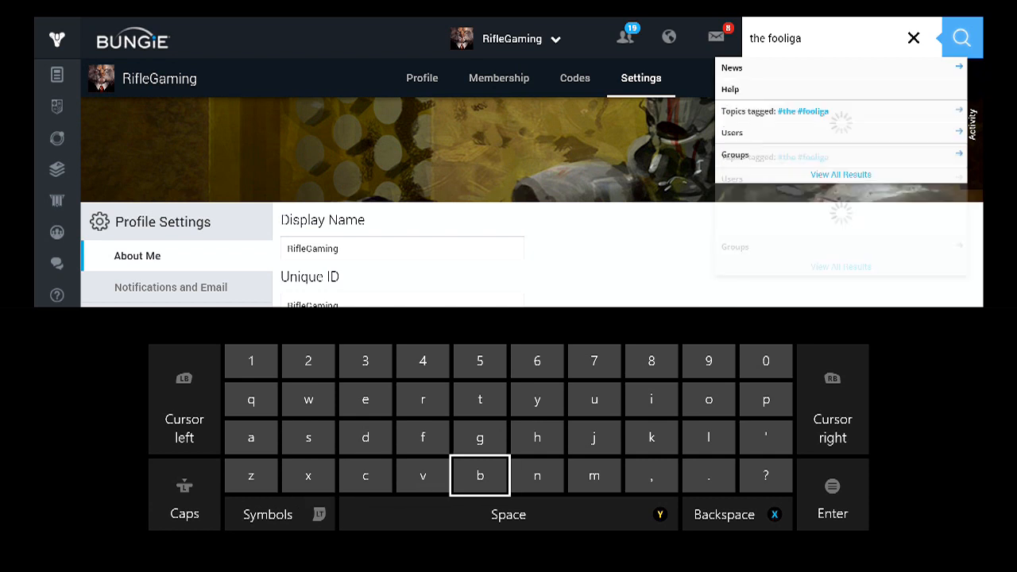
Pick The Fooligans under Groups in the search results to reach its group wall
left_click(308, 437)
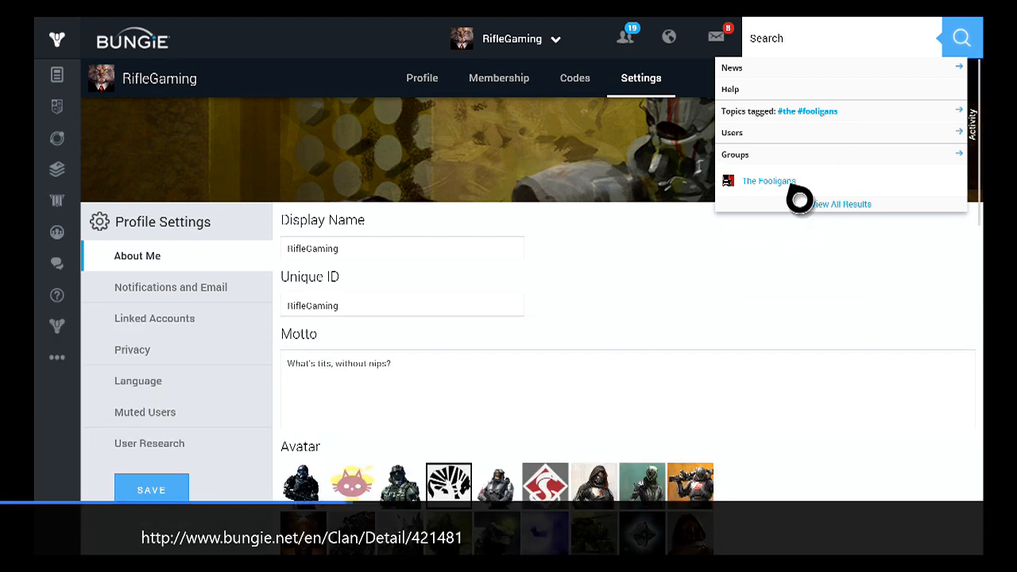
left_click(770, 181)
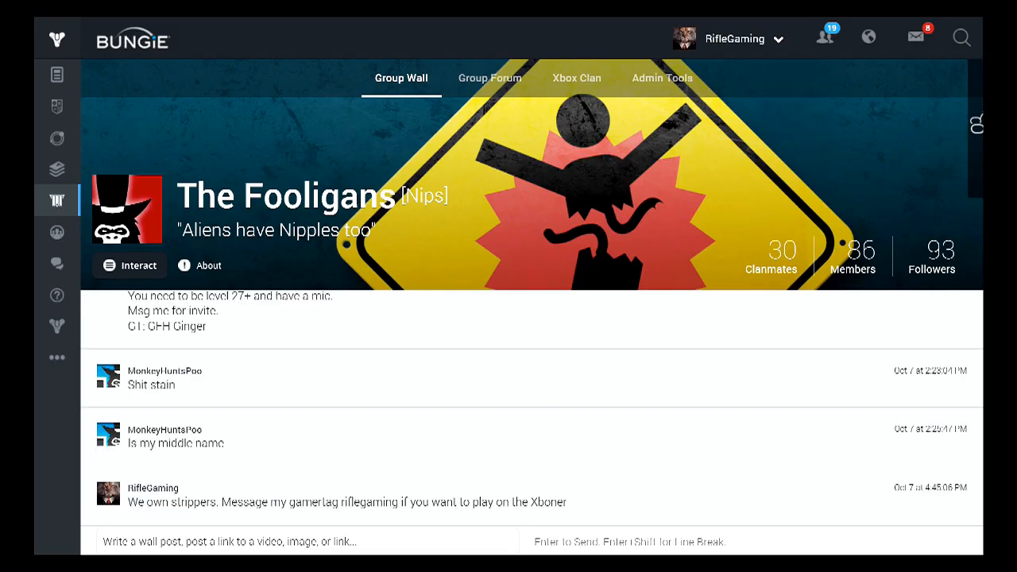
View The Fooligans' empty Group Forum, then the Xbox Clan member roster
scroll("down", 3)
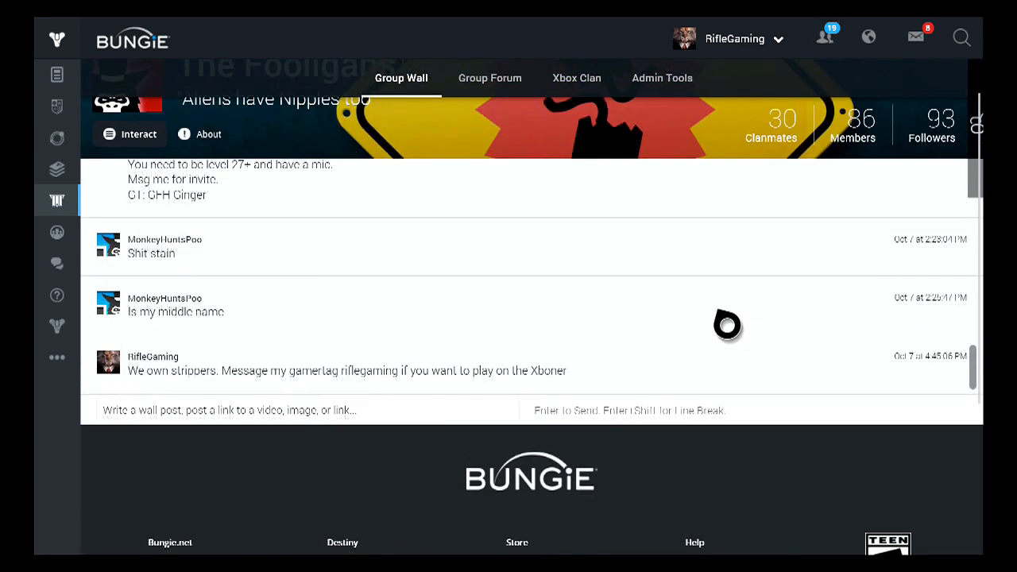
scroll("up", 3)
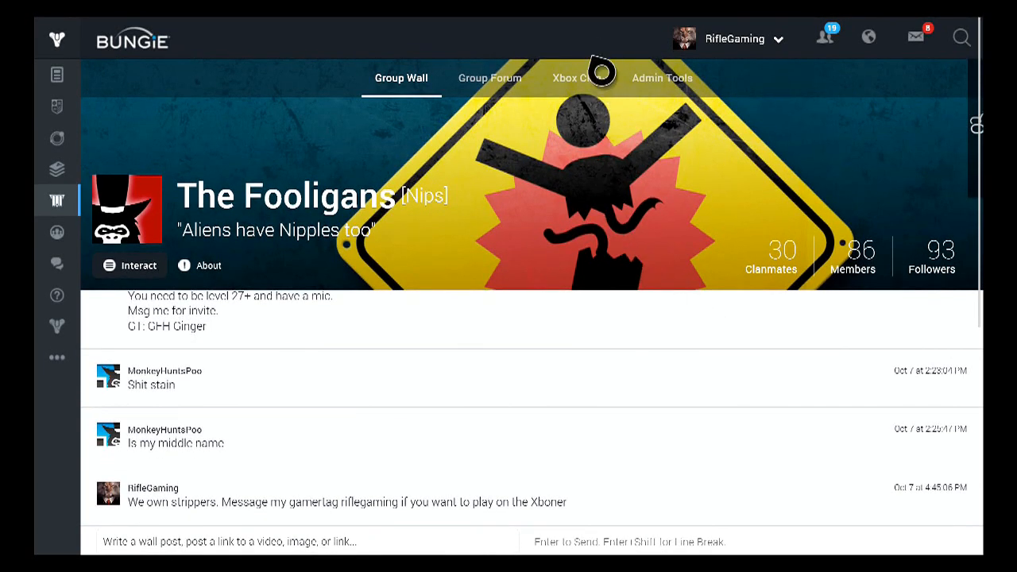
mouse_move(496, 89)
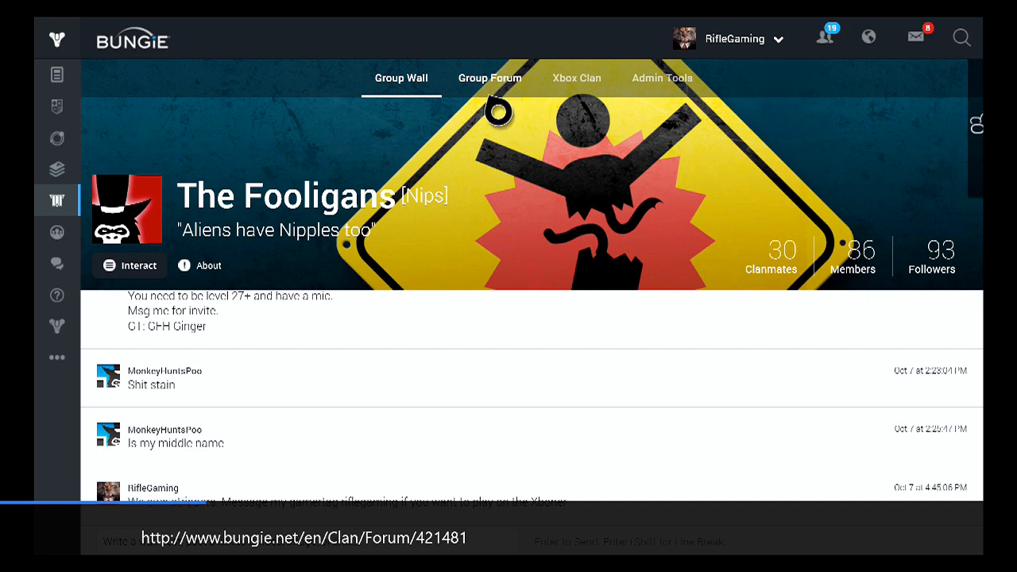
left_click(490, 78)
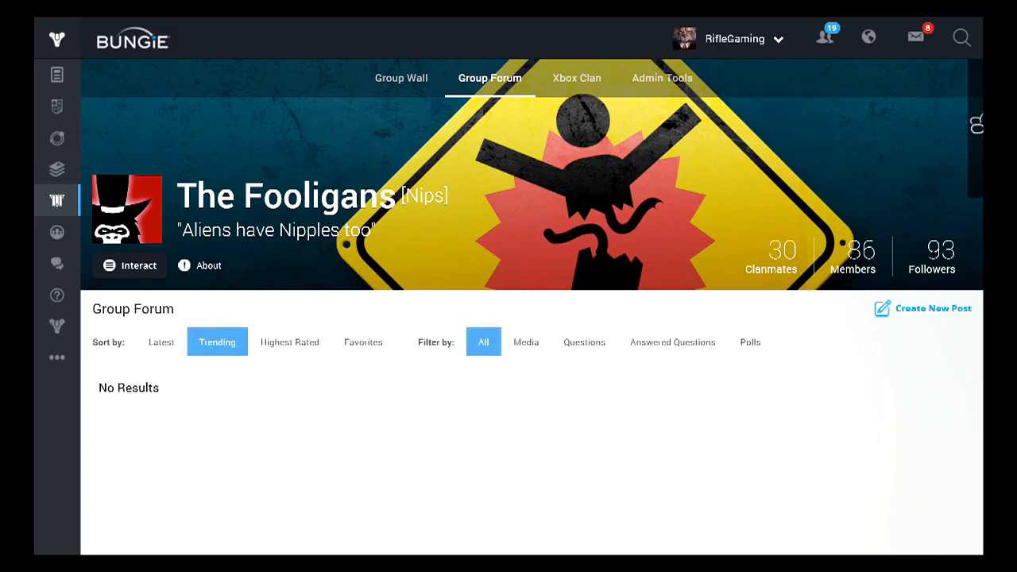
left_click(575, 78)
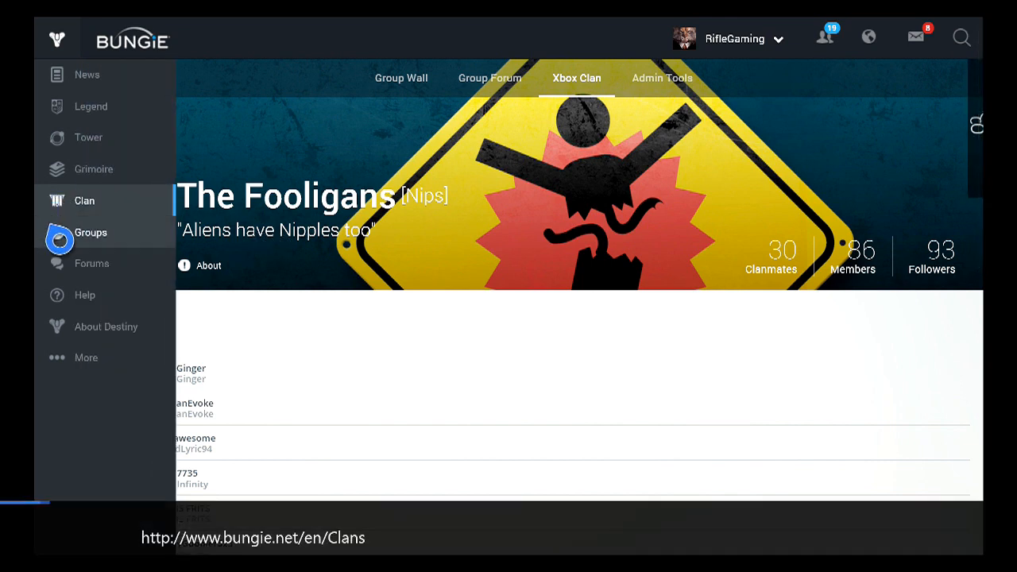
Go to the Clans and Groups page listing ForgeWorld and The Fooligans
left_click(89, 232)
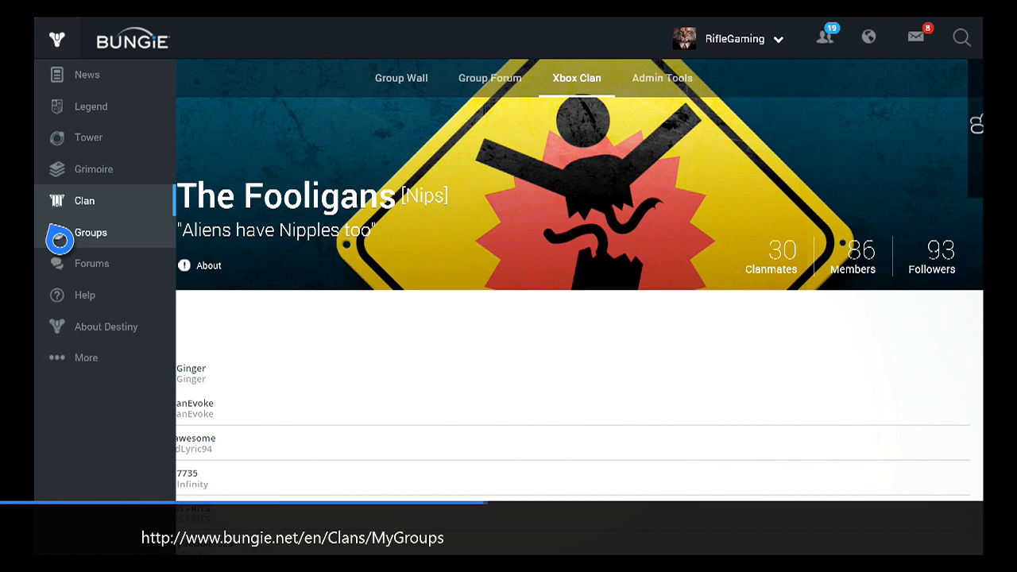
left_click(89, 232)
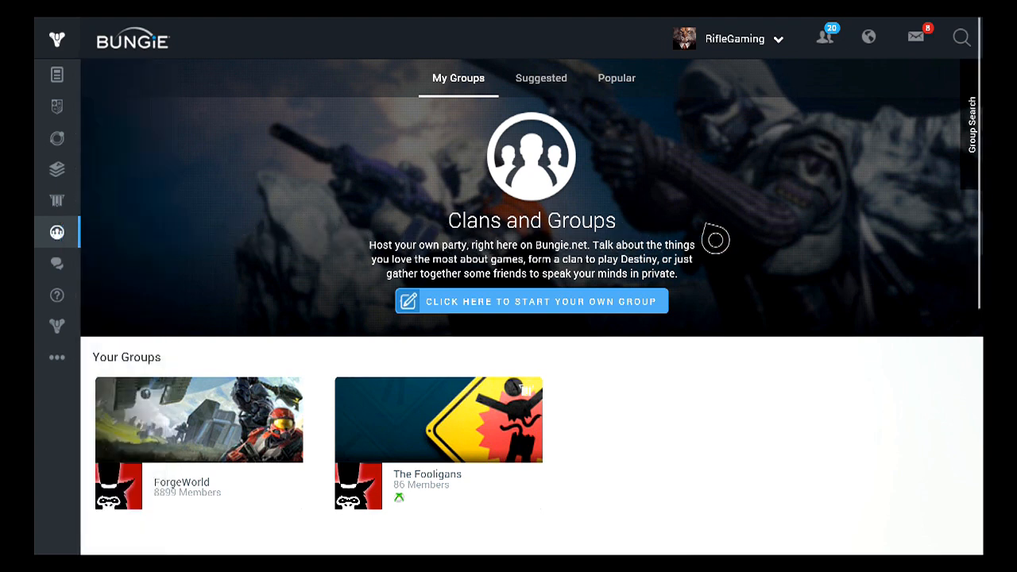
mouse_move(798, 240)
type("the fooligan")
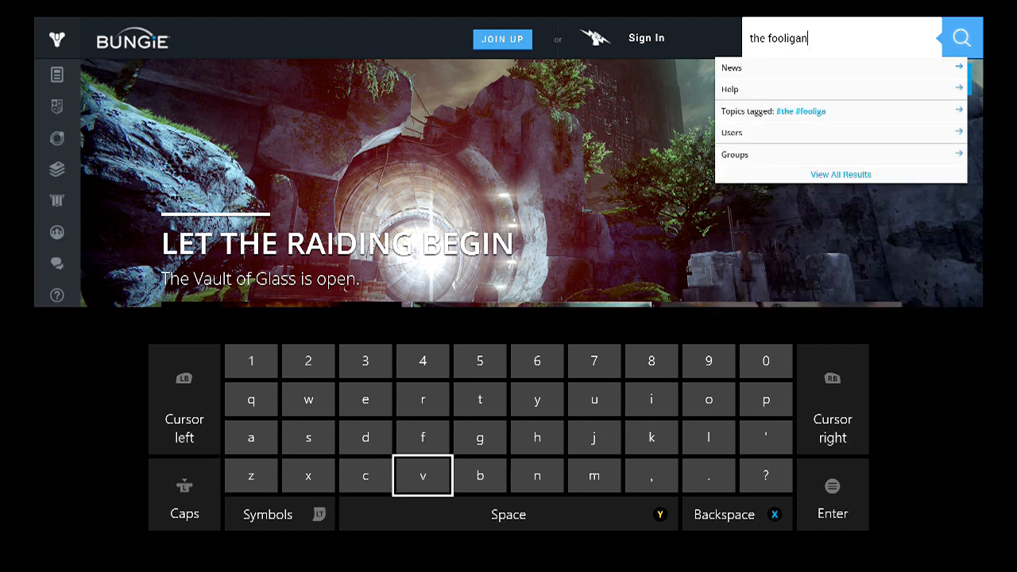
Finish searching 'the fooligans' and reopen The Fooligans clan page from Groups
left_click(308, 438)
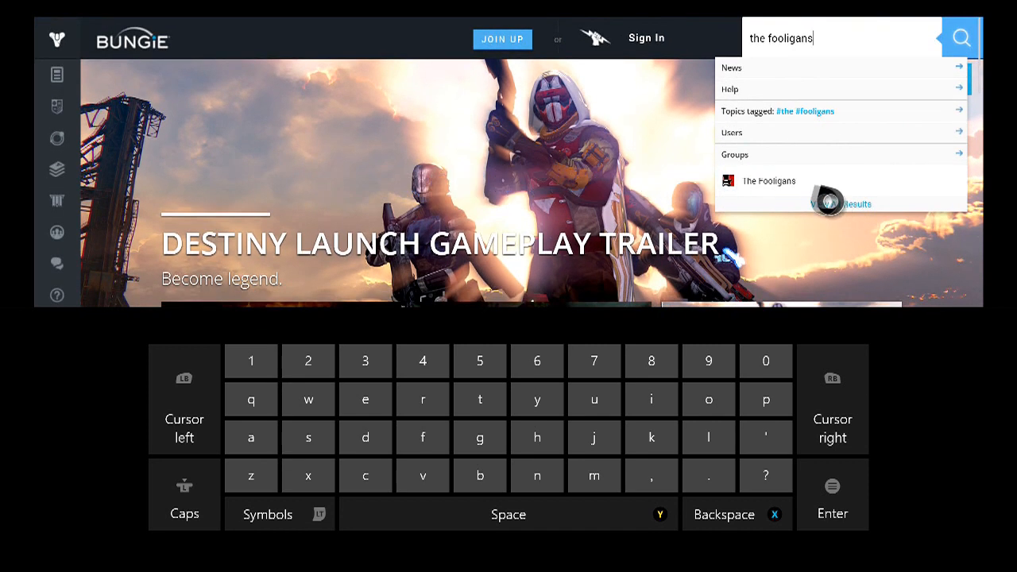
left_click(769, 181)
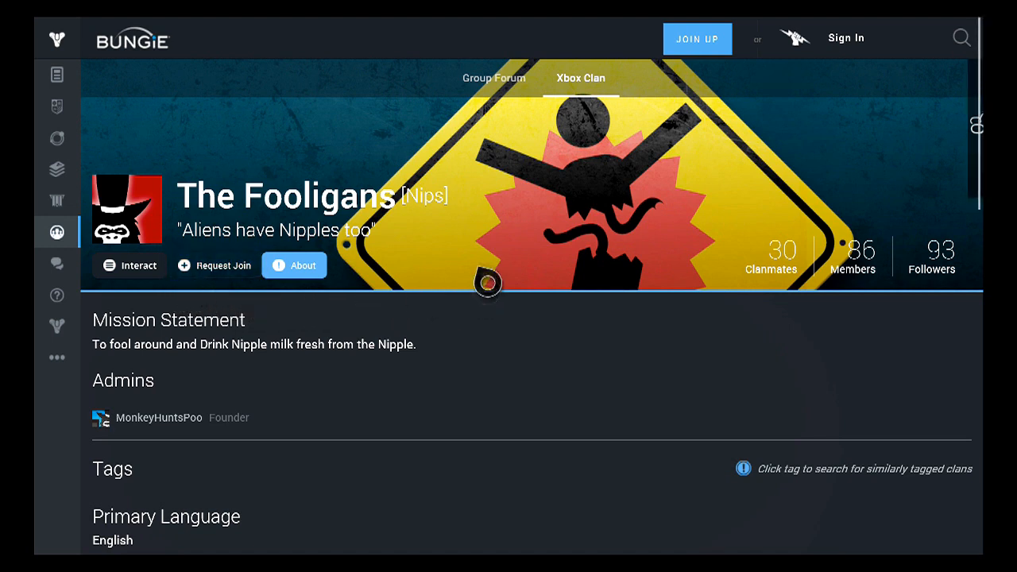
mouse_move(620, 120)
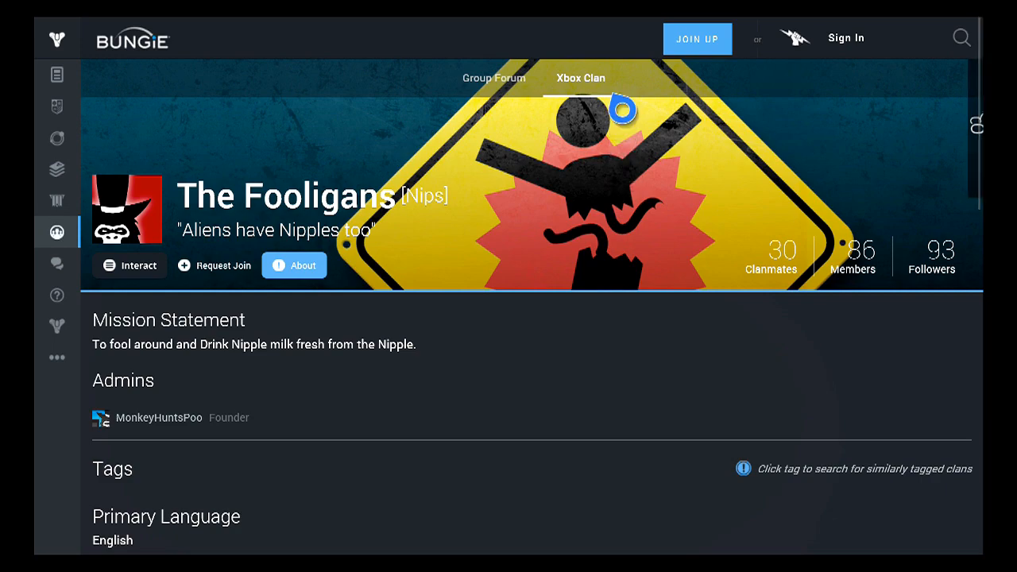
Scroll The Fooligans' About section past tags and primary language to the roster's start
scroll("down", 3)
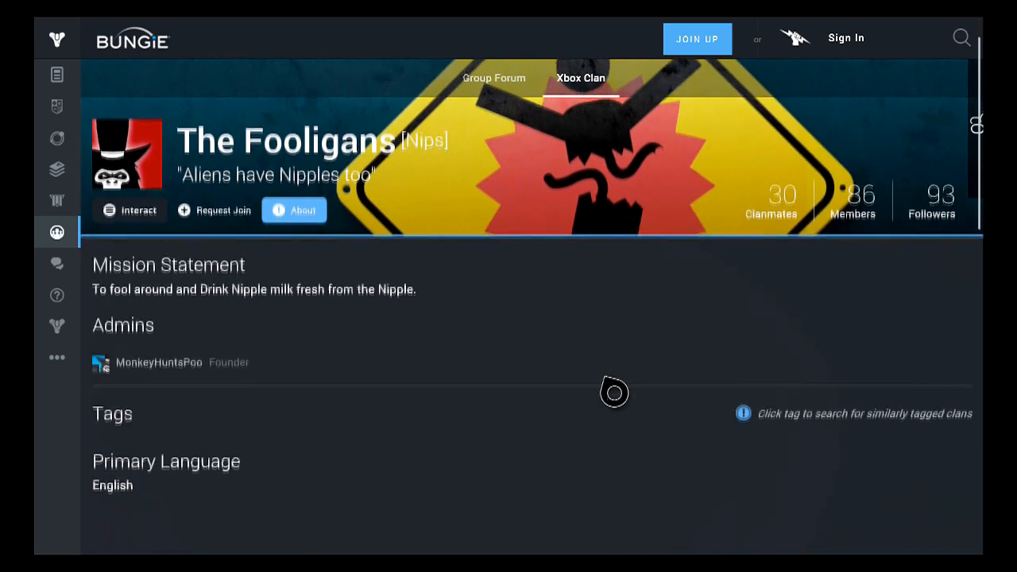
scroll("down", 3)
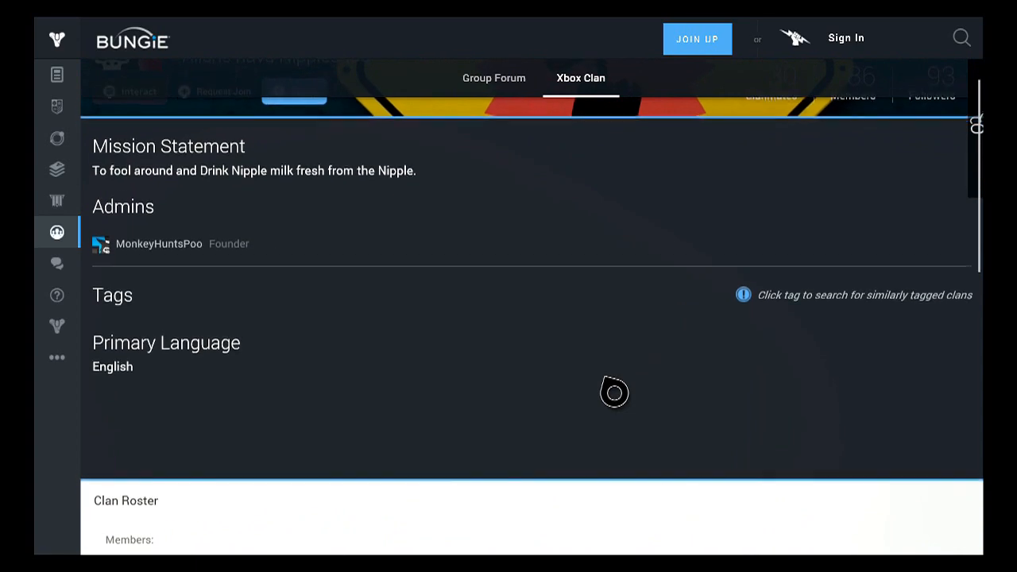
scroll("down", 3)
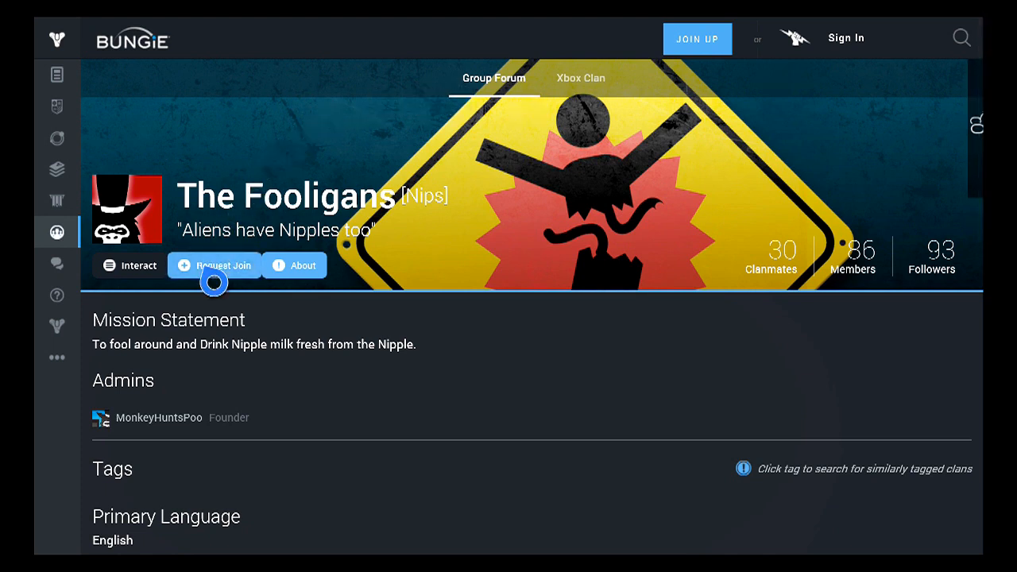
scroll("down", 3)
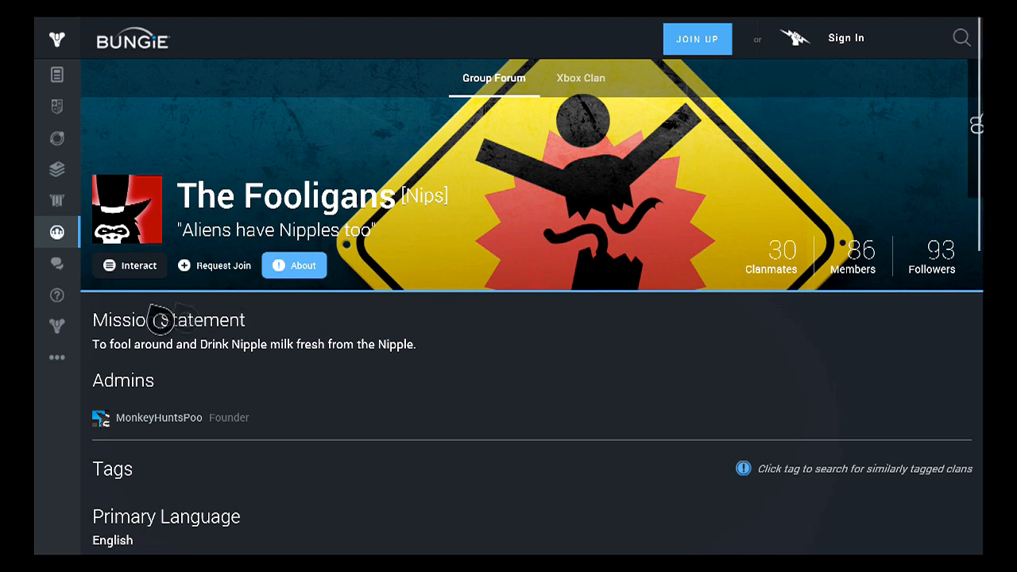
mouse_move(393, 220)
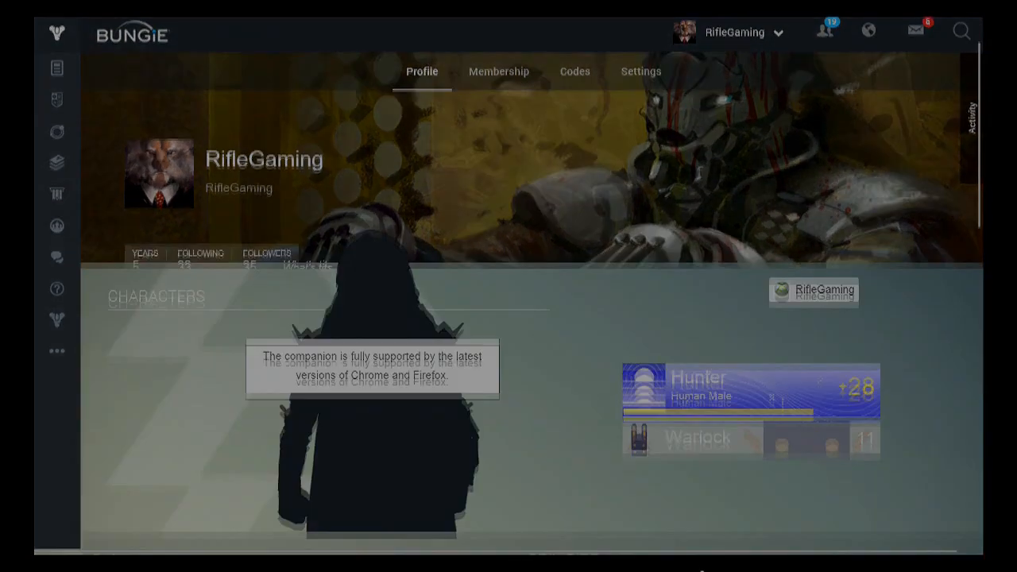
Reach profile settings' About Me showing display name, unique ID, motto and avatars
left_click(640, 70)
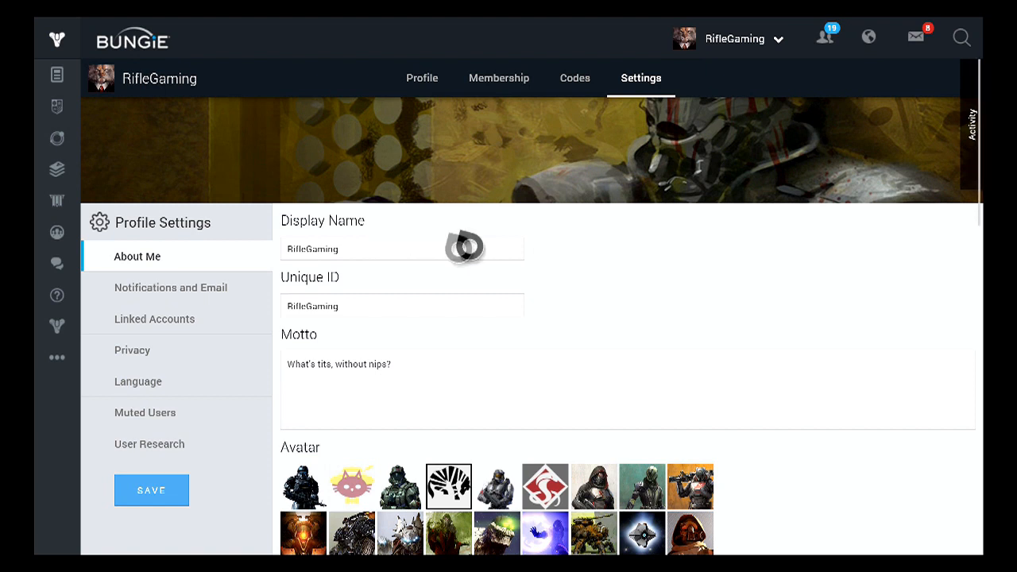
left_click(781, 38)
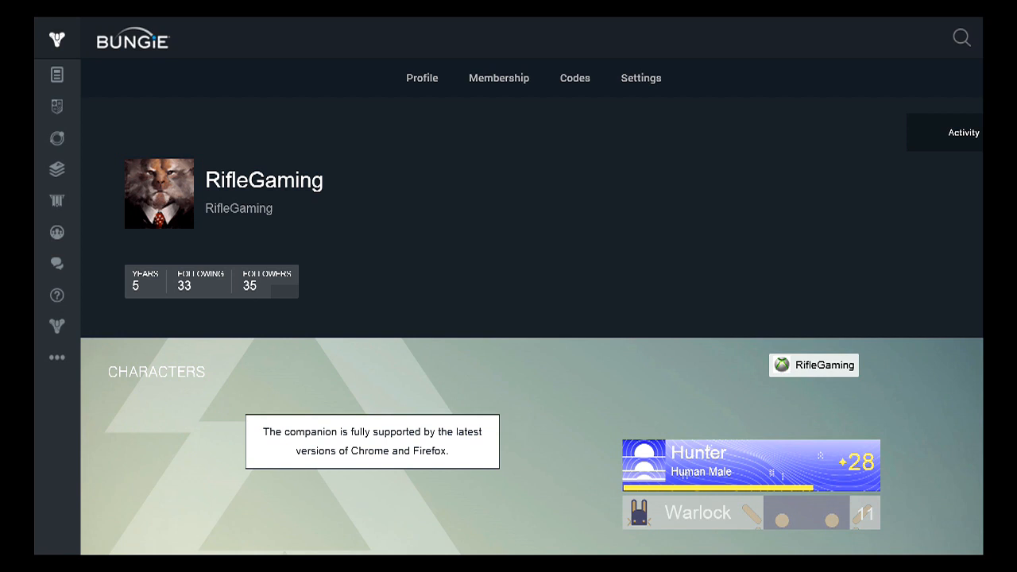
left_click(641, 78)
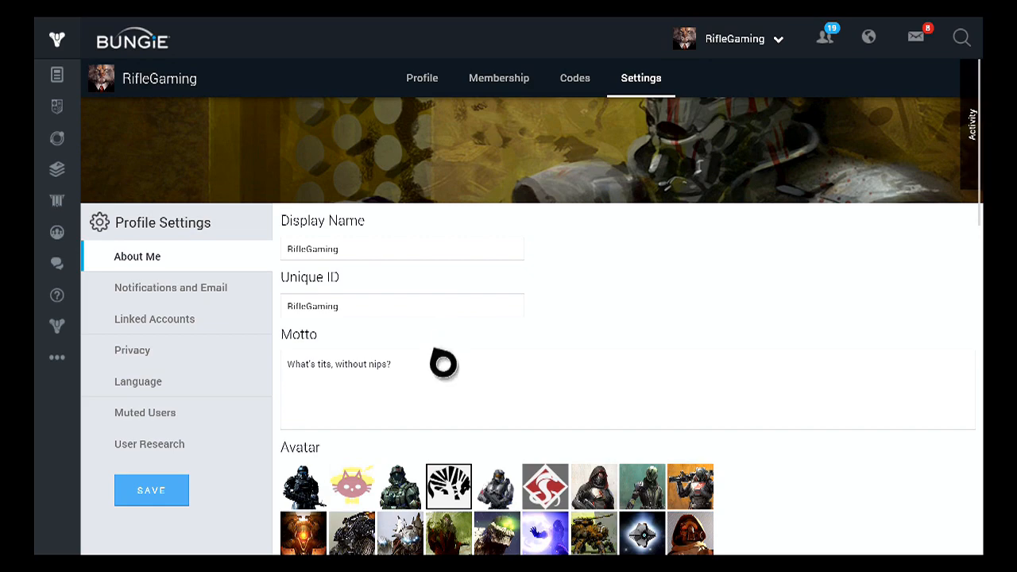
scroll("down", 3)
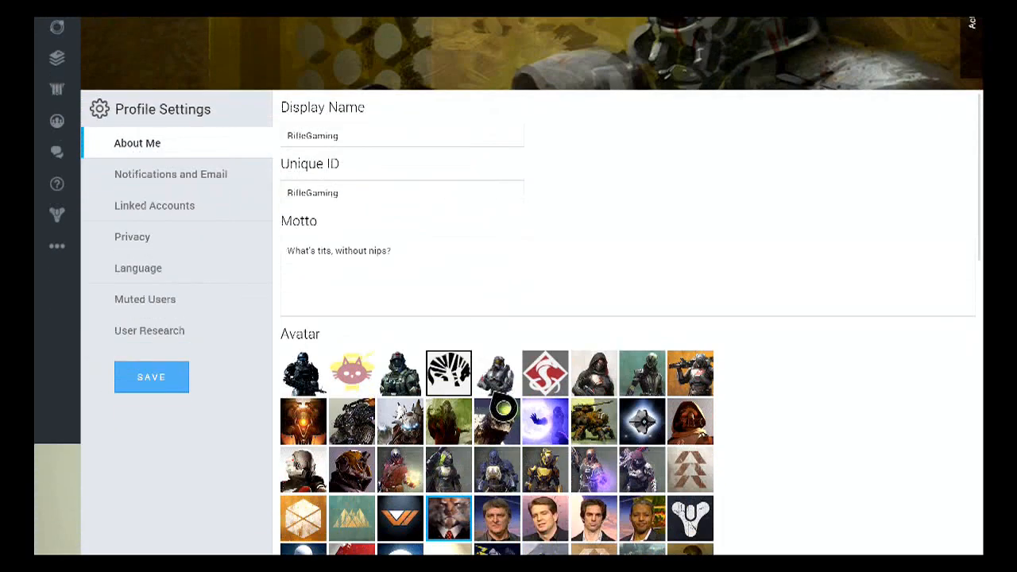
scroll("down", 3)
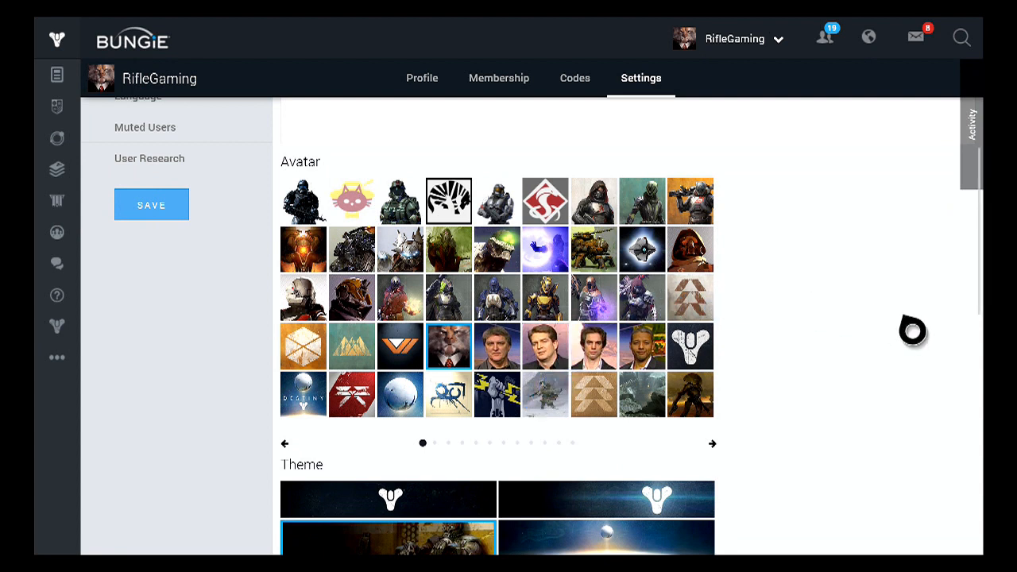
mouse_move(780, 454)
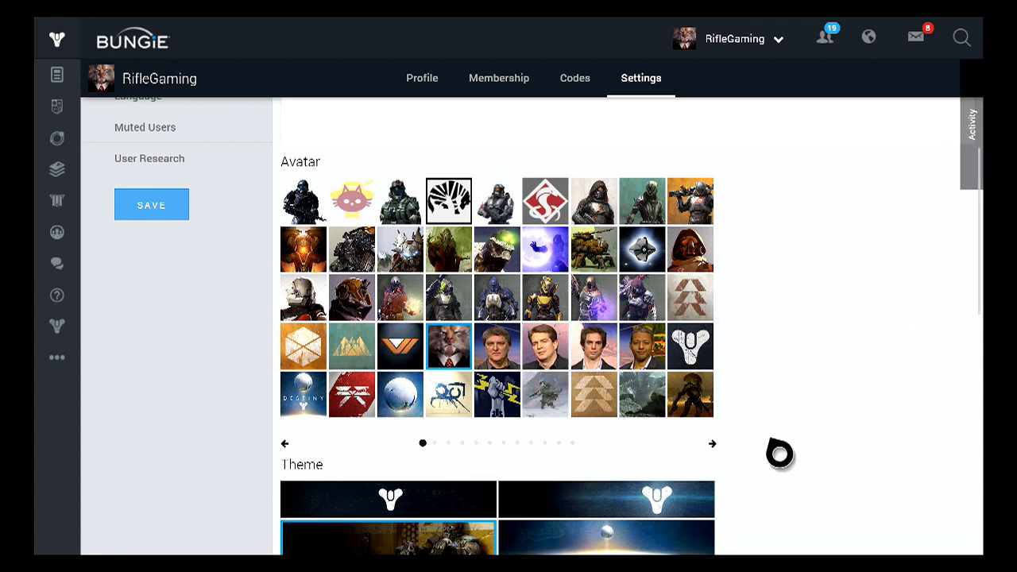
scroll("down", 3)
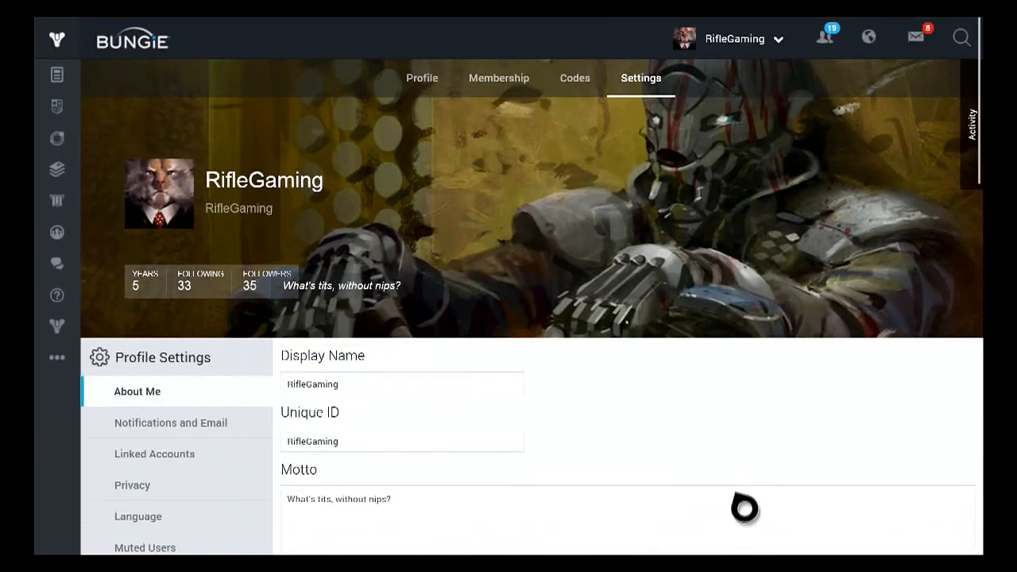
scroll("down", 3)
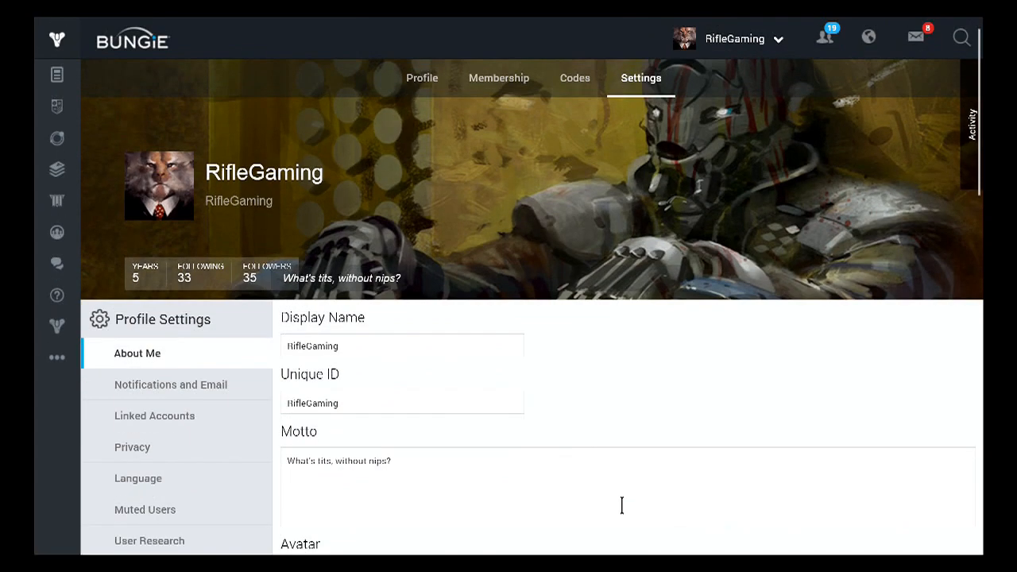